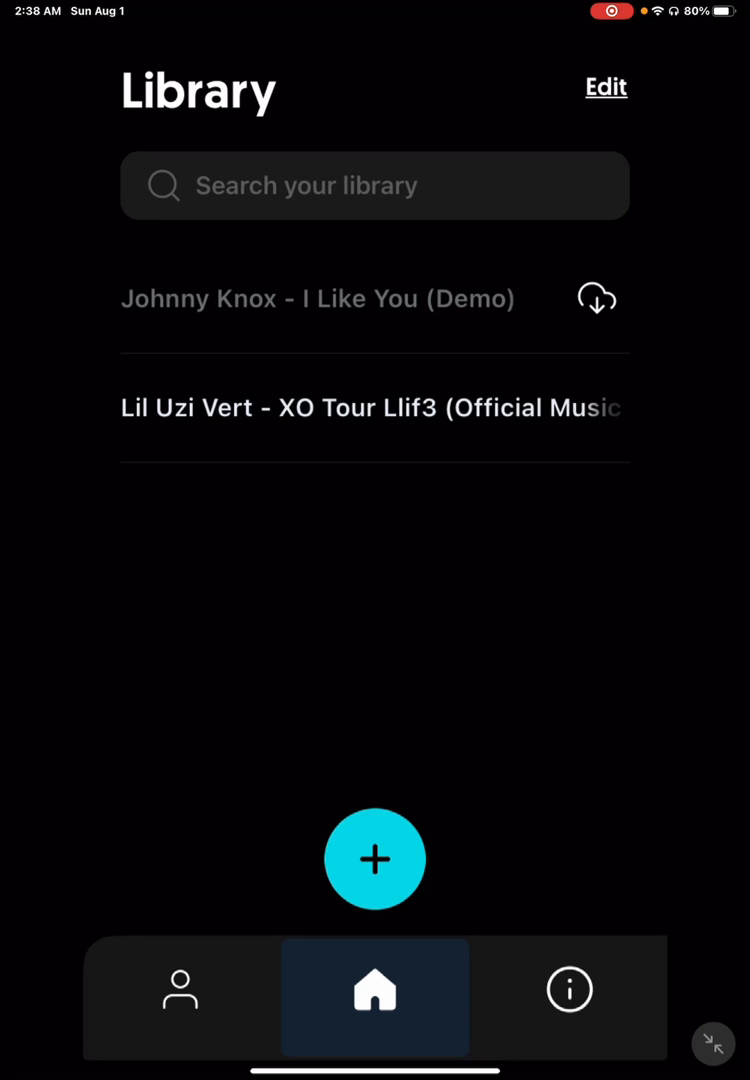
# Leave Moises' new song import options and switch over to YouTube to find the song
pyautogui.click(374, 858)
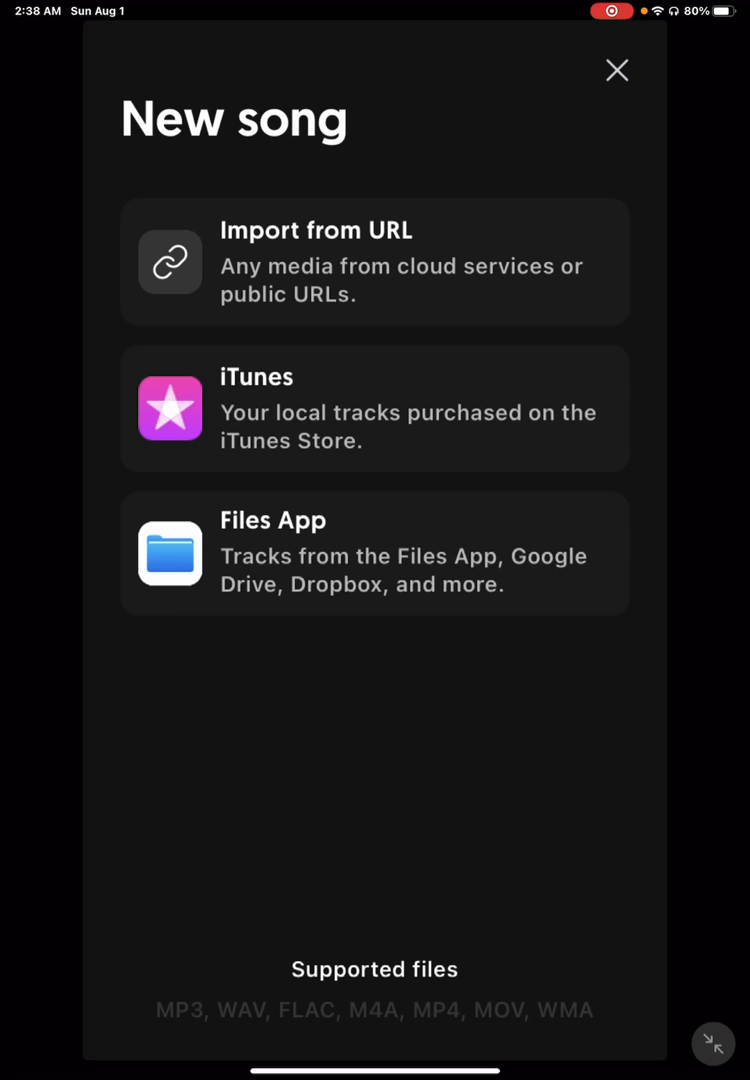
pyautogui.click(616, 70)
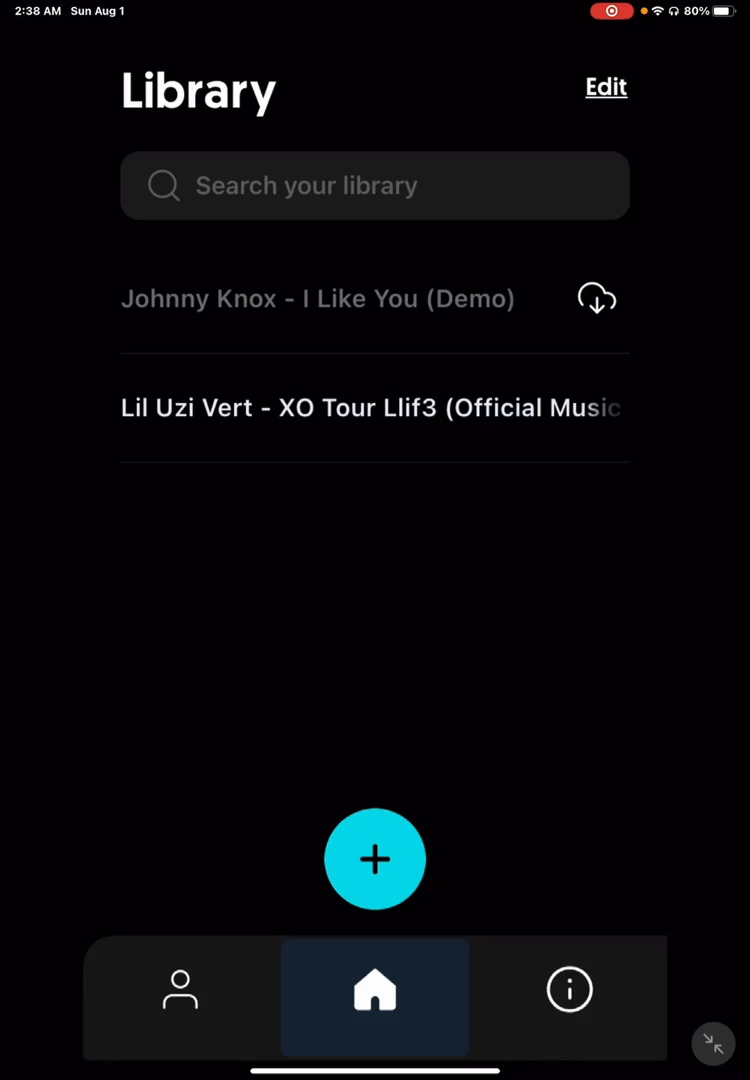
pyautogui.press('home')
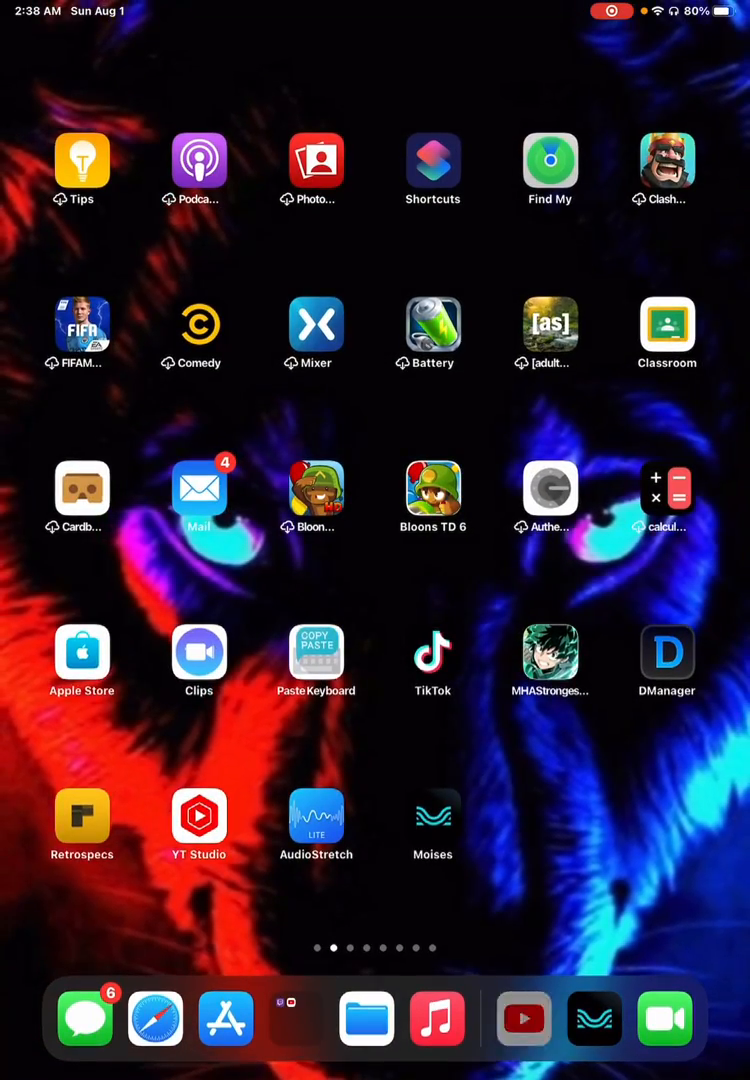
pyautogui.click(524, 1020)
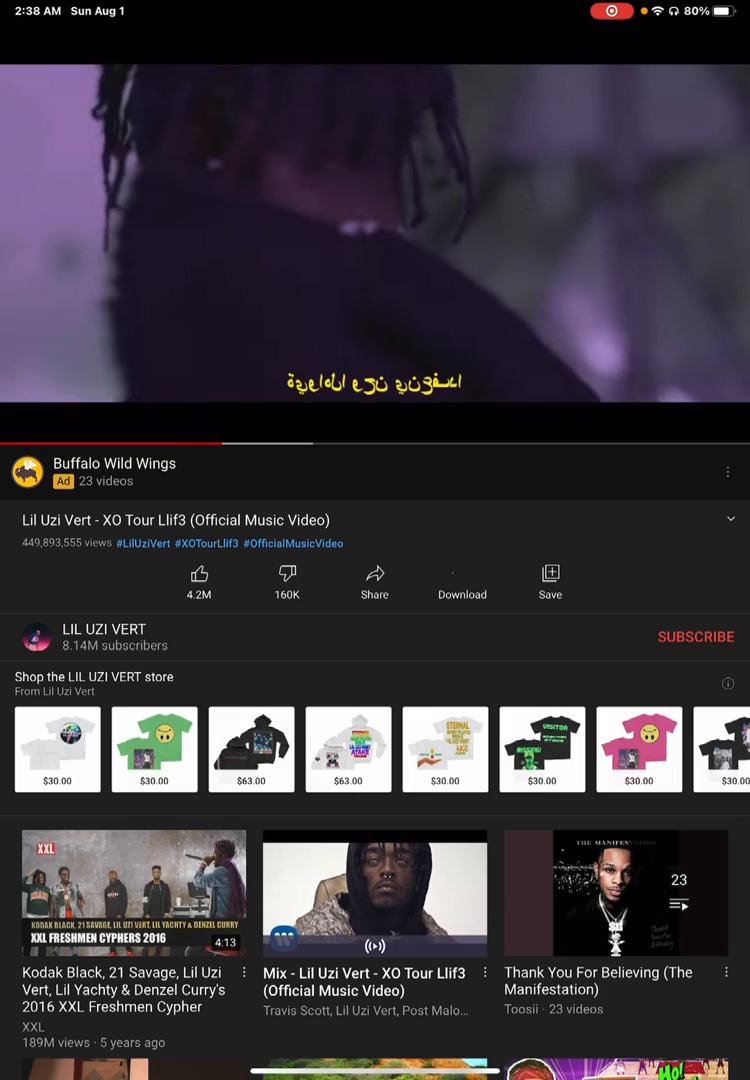
# Copy the share link of the Lil Uzi Vert 'XO Tour Llif3' video
pyautogui.click(374, 584)
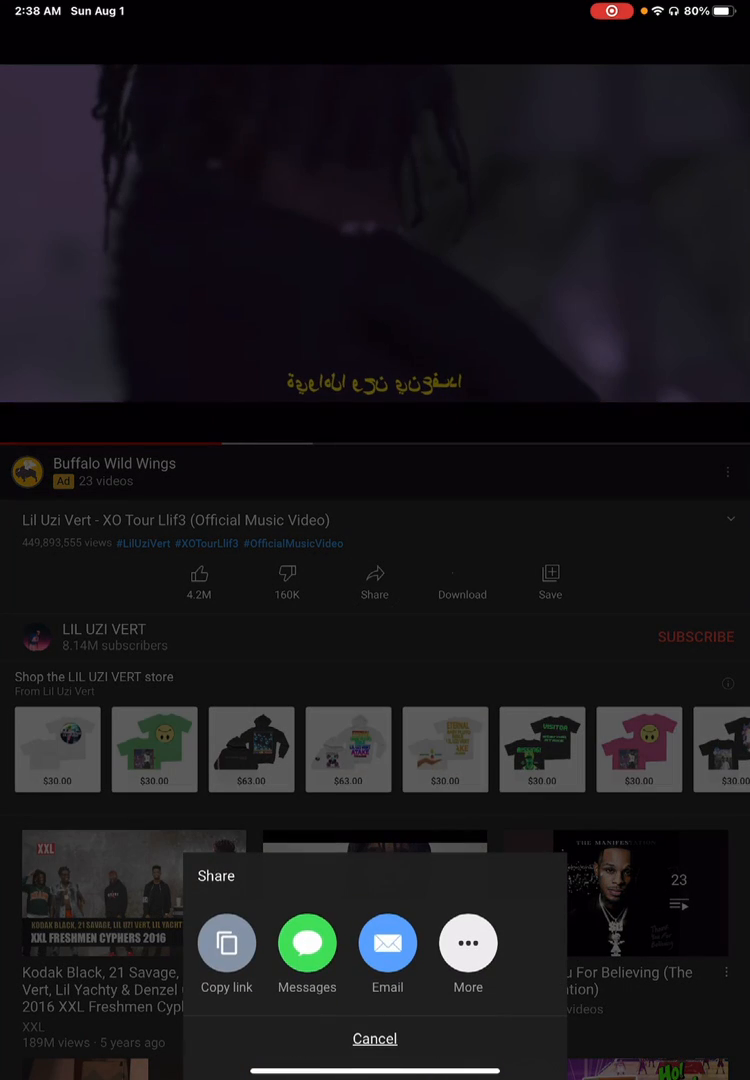
pyautogui.click(376, 1038)
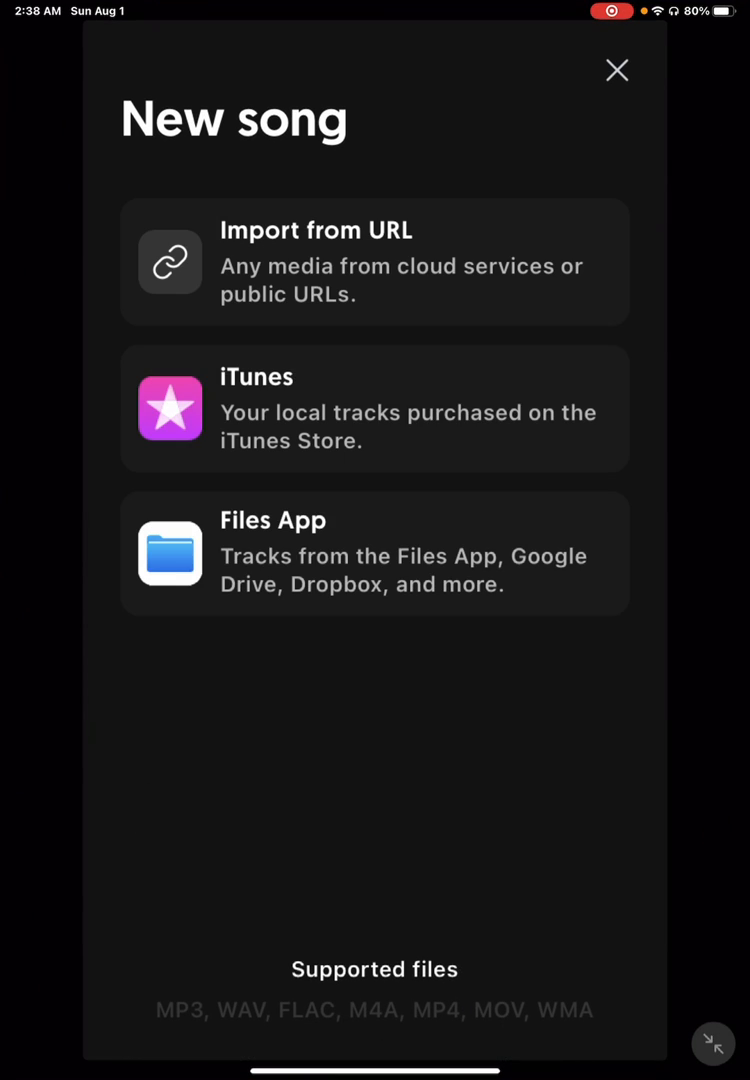
# Import the song from the pasted youtu.be link and process the media
pyautogui.click(376, 262)
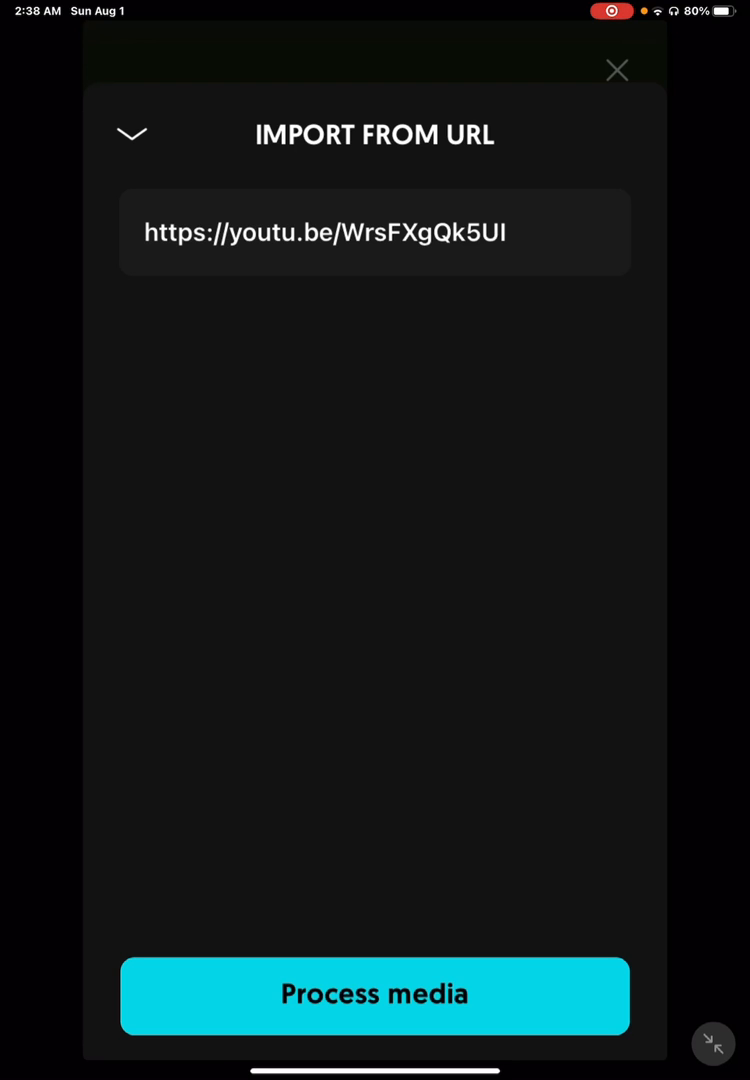
pyautogui.click(374, 994)
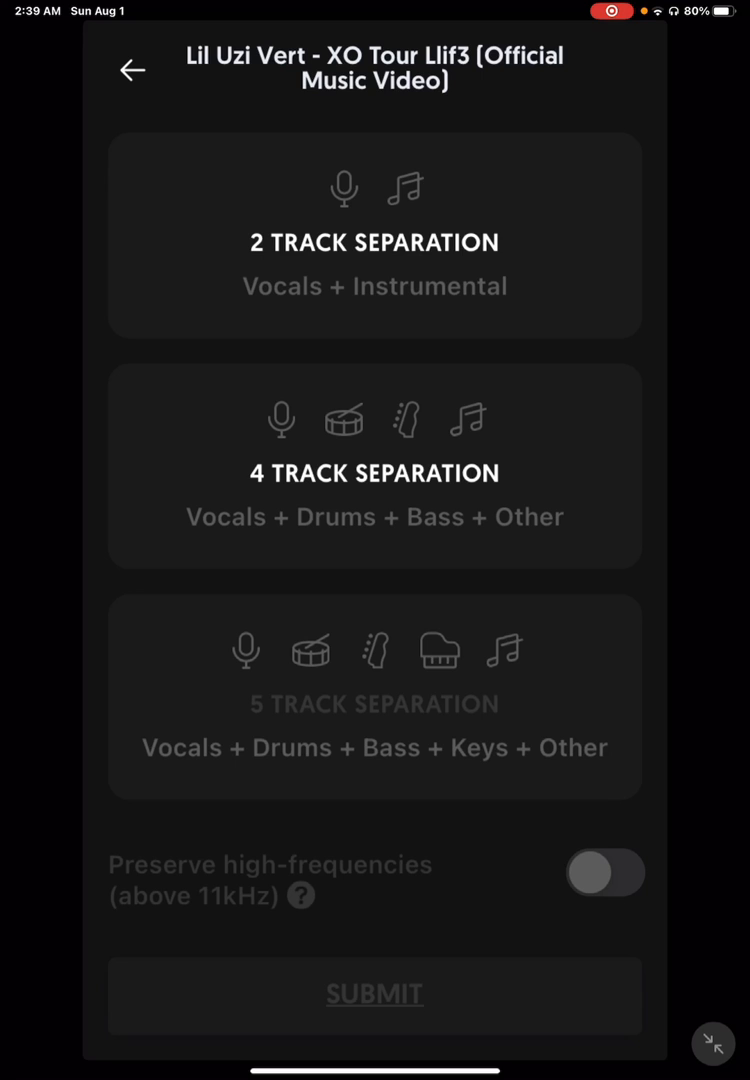
# Submit 'XO Tour Llif3' for 4 Track Separation into vocals, drums, bass and other
pyautogui.click(374, 468)
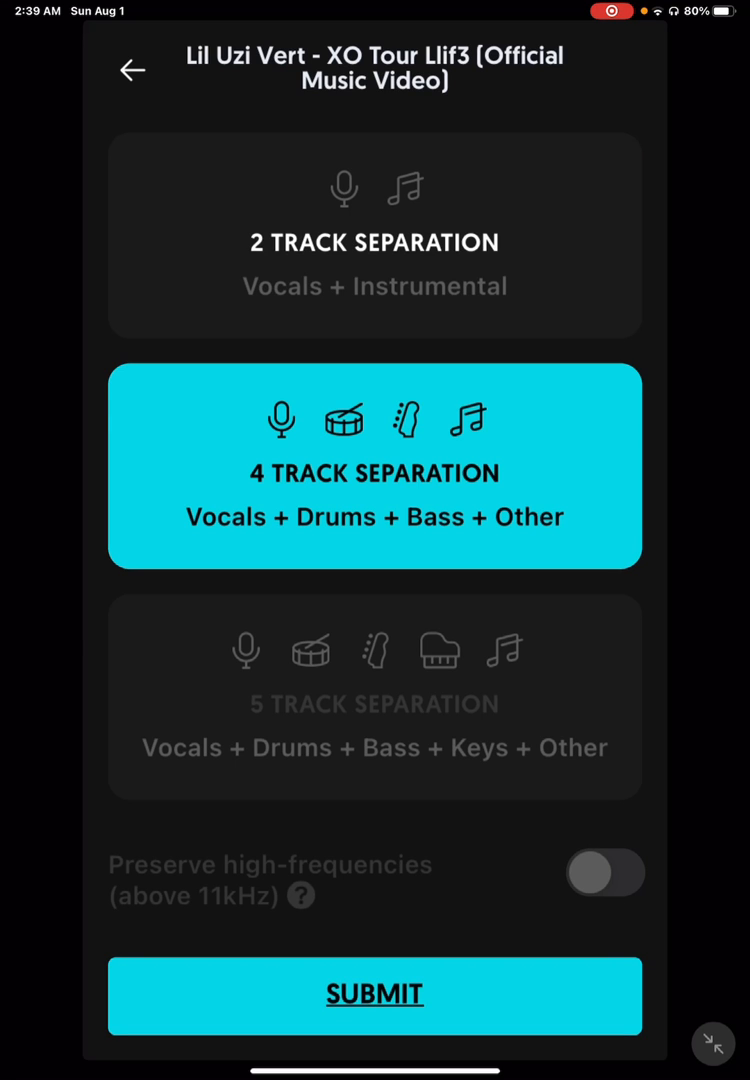
pyautogui.click(374, 994)
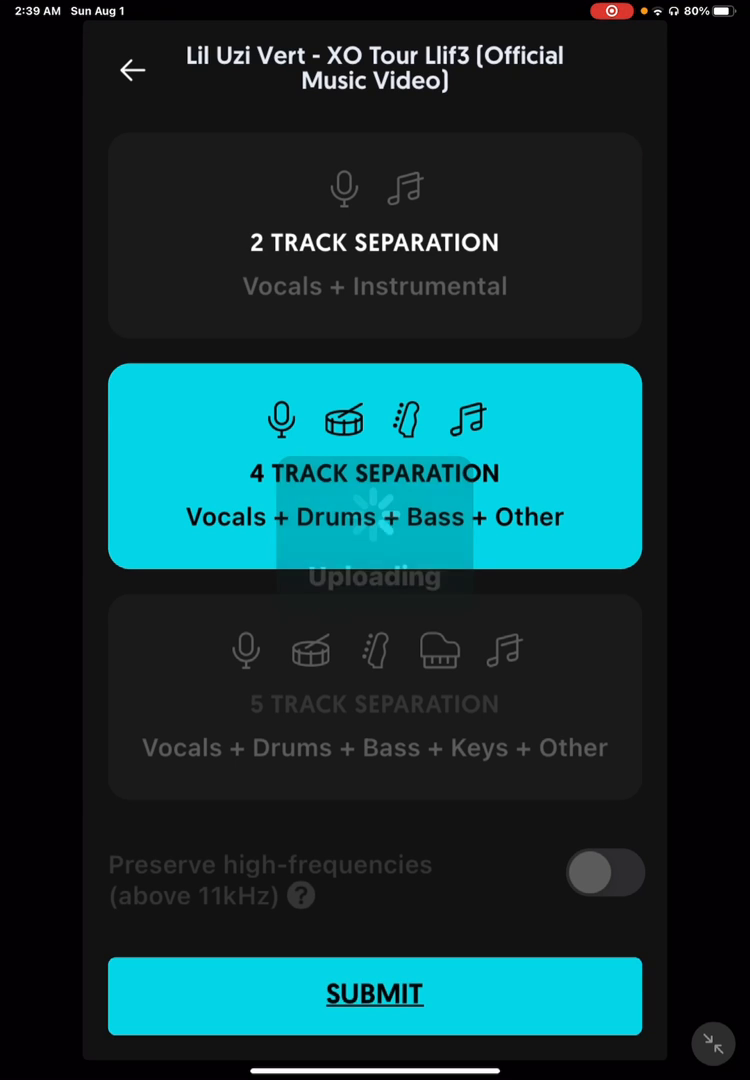
pyautogui.click(374, 994)
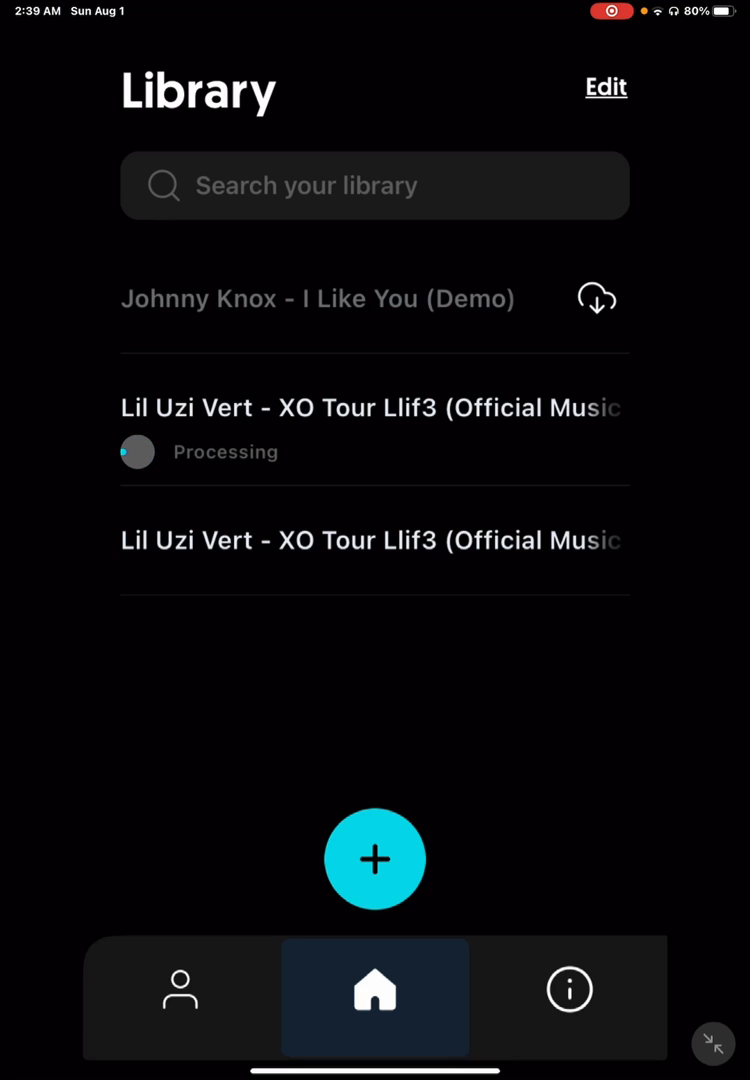
# Open the finished Lil Uzi Vert - XO Tour Llif3 entry from the library
pyautogui.click(374, 540)
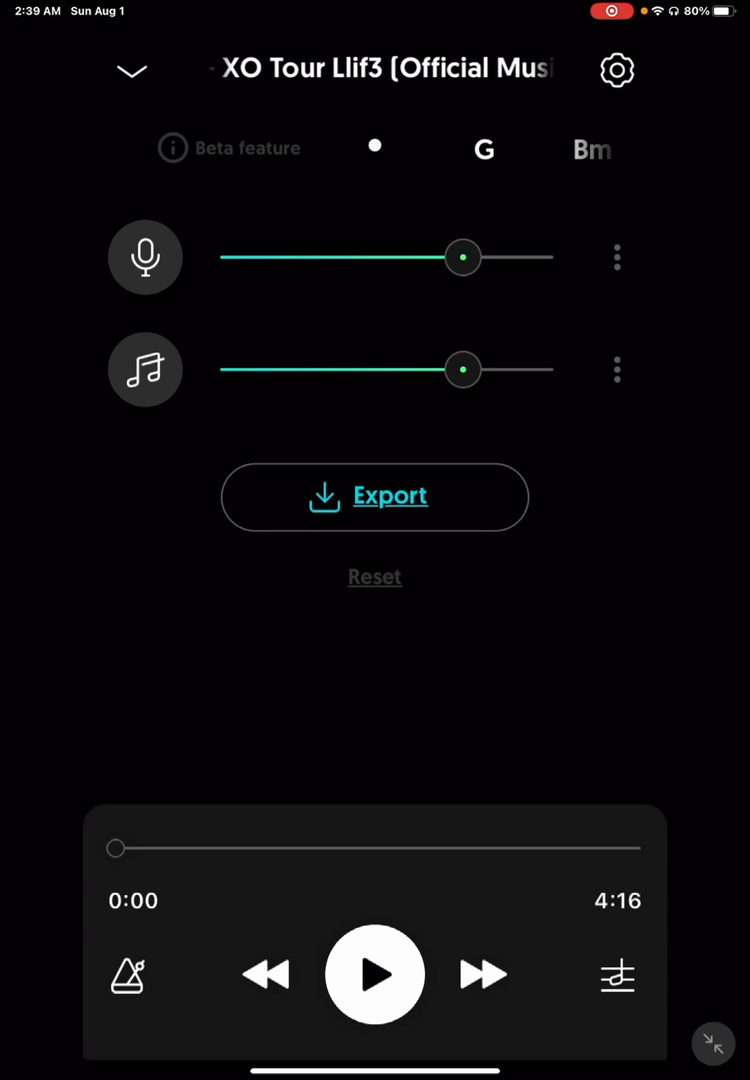
# Turn the vocals volume to zero and audition the instrumental-only playback
pyautogui.moveTo(462, 256); pyautogui.dragTo(236, 256)
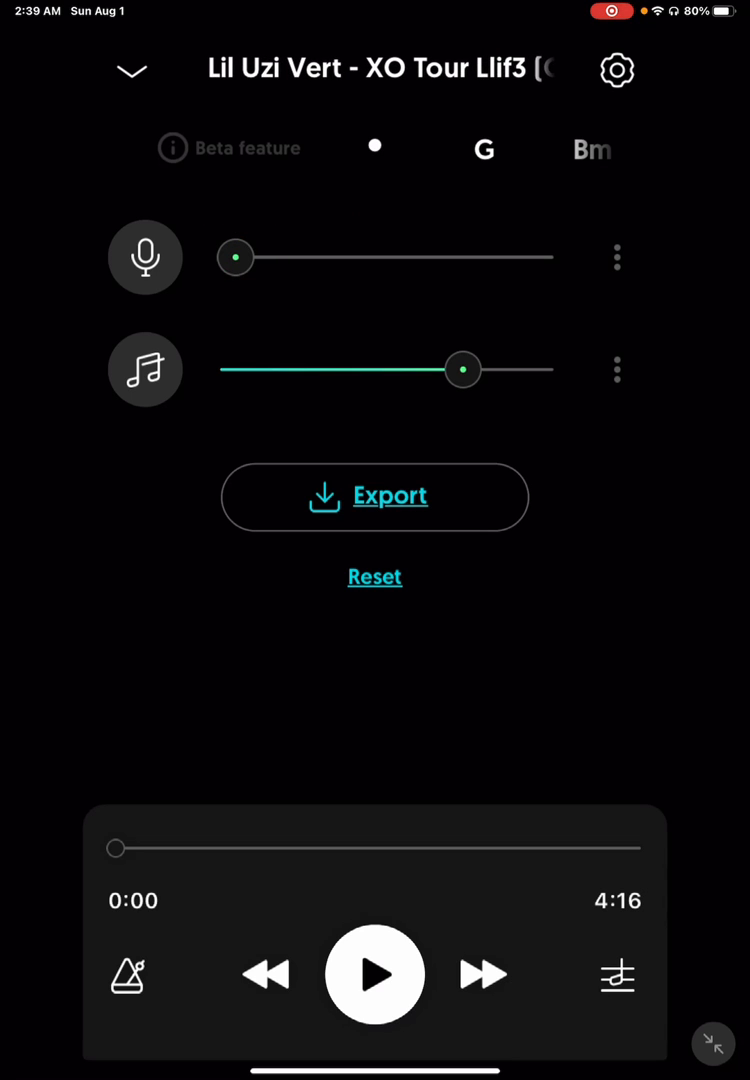
pyautogui.click(376, 974)
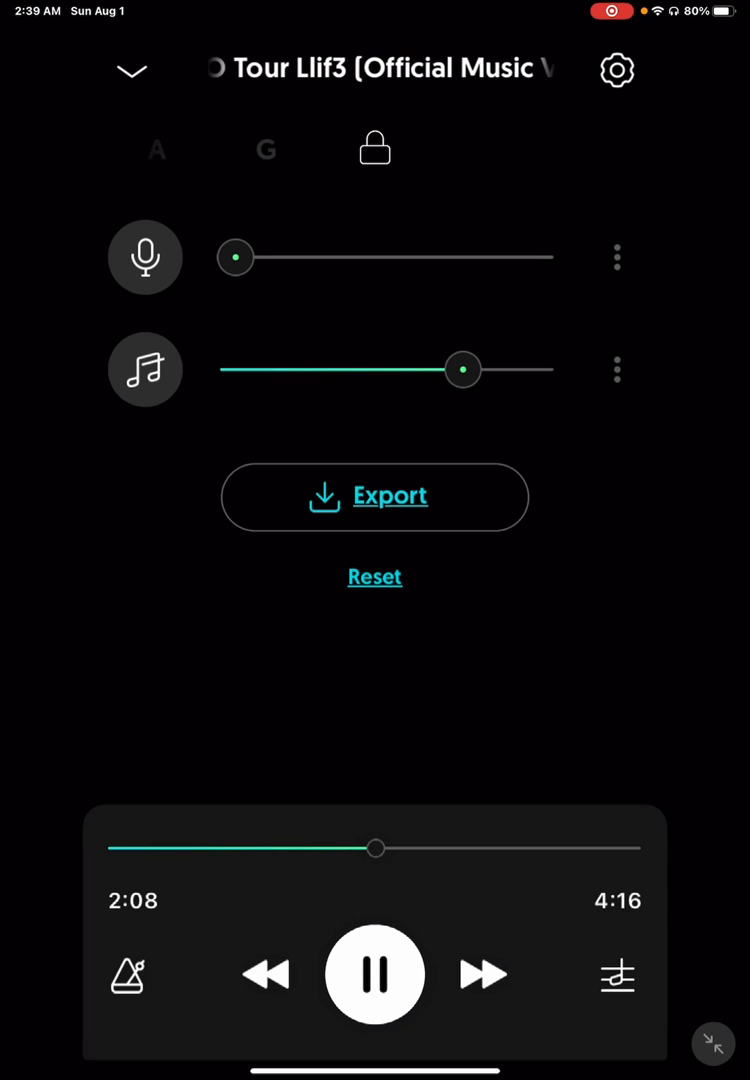
pyautogui.click(376, 974)
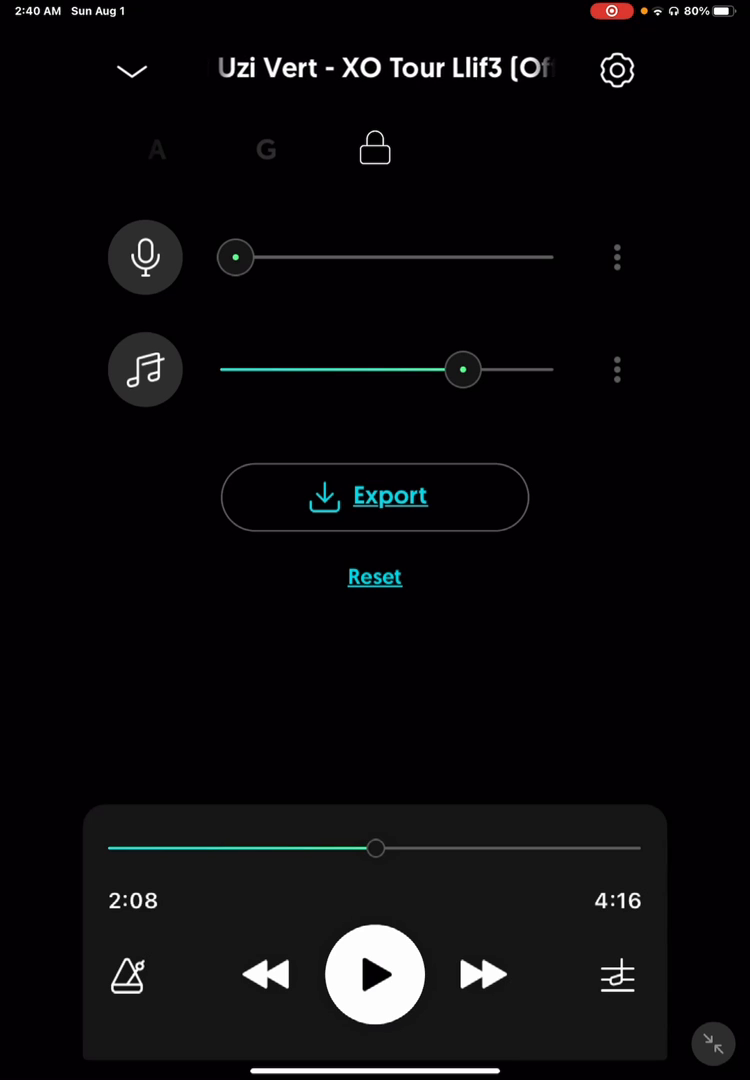
# Restore the vocals volume, mute the instrumental track, and play the vocals alone
pyautogui.moveTo(236, 256); pyautogui.dragTo(420, 256)
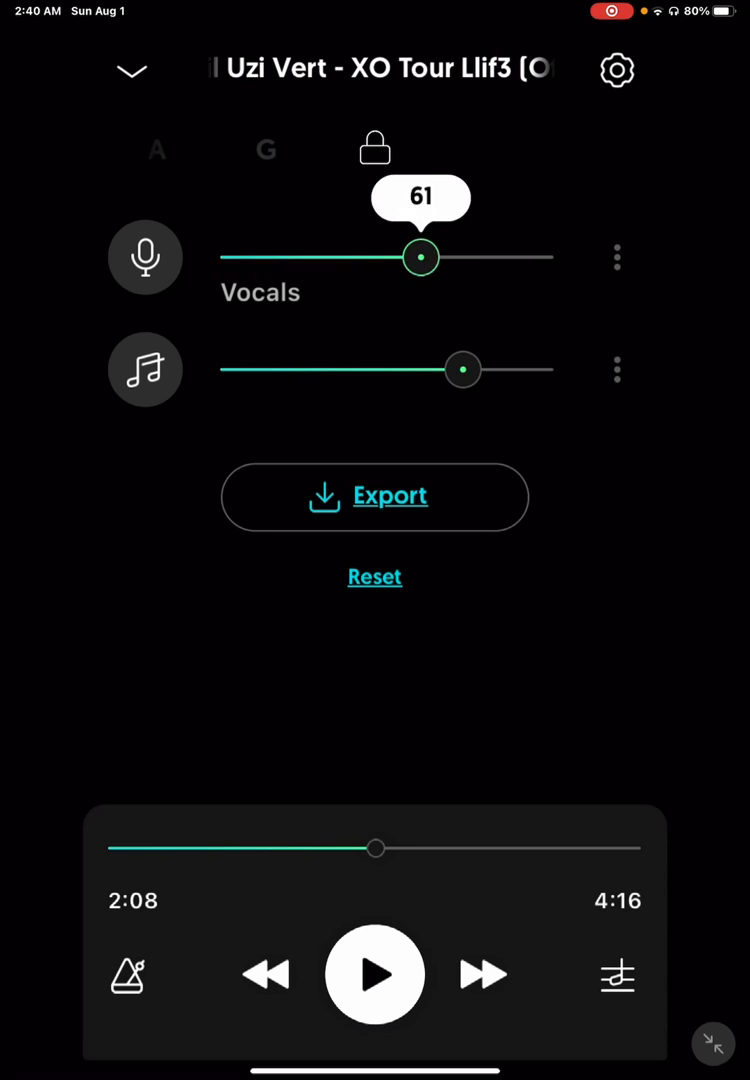
pyautogui.moveTo(462, 368); pyautogui.dragTo(236, 368)
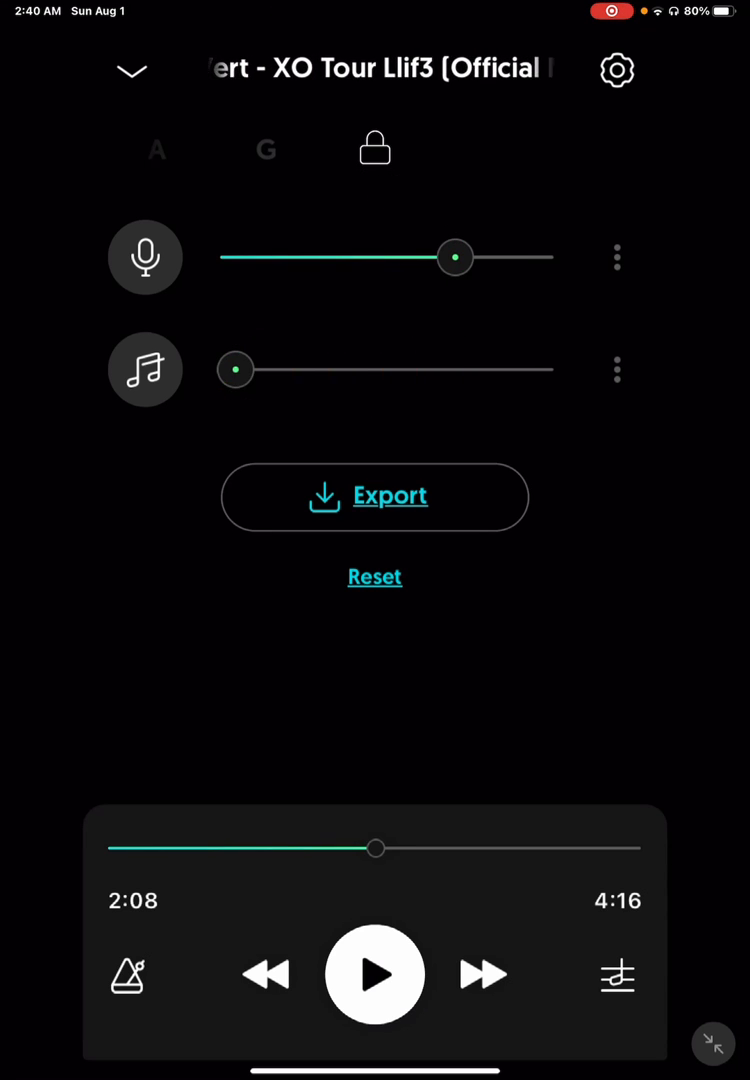
pyautogui.click(376, 974)
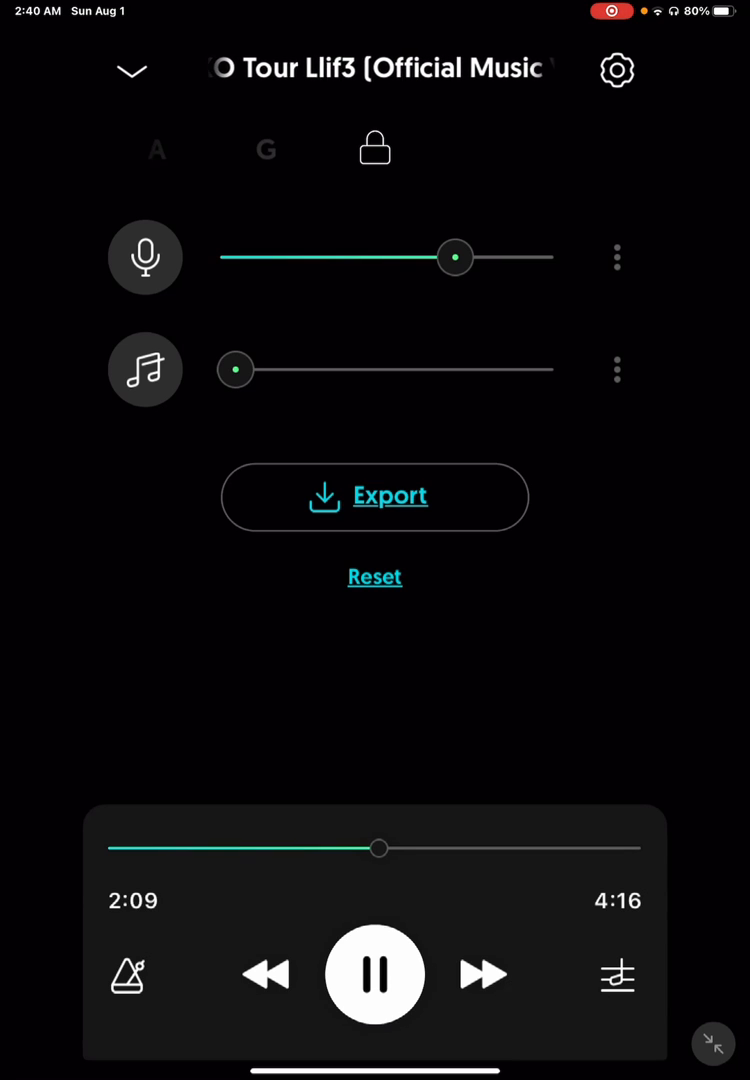
pyautogui.click(376, 974)
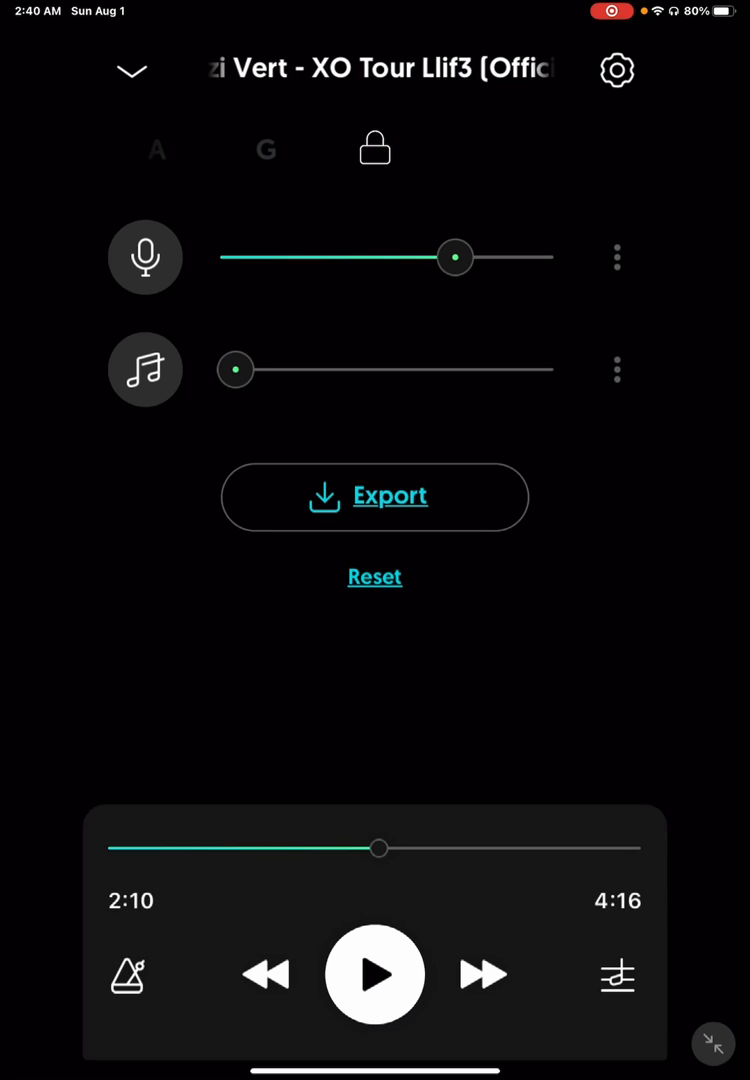
pyautogui.click(376, 974)
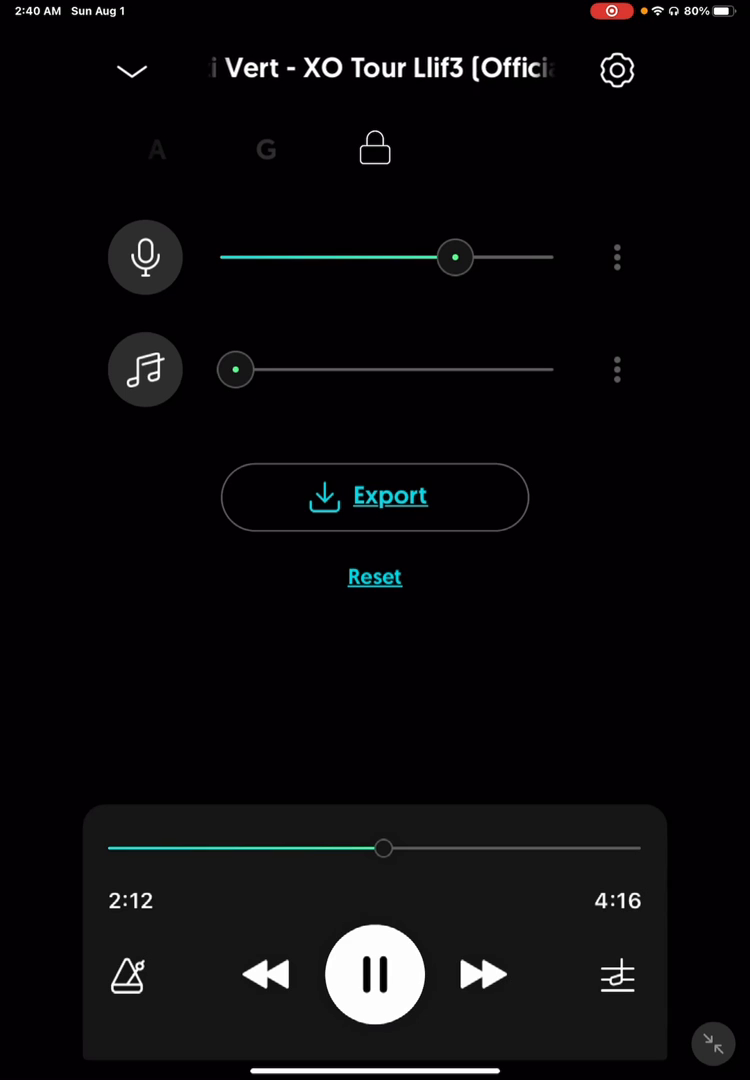
pyautogui.click(376, 976)
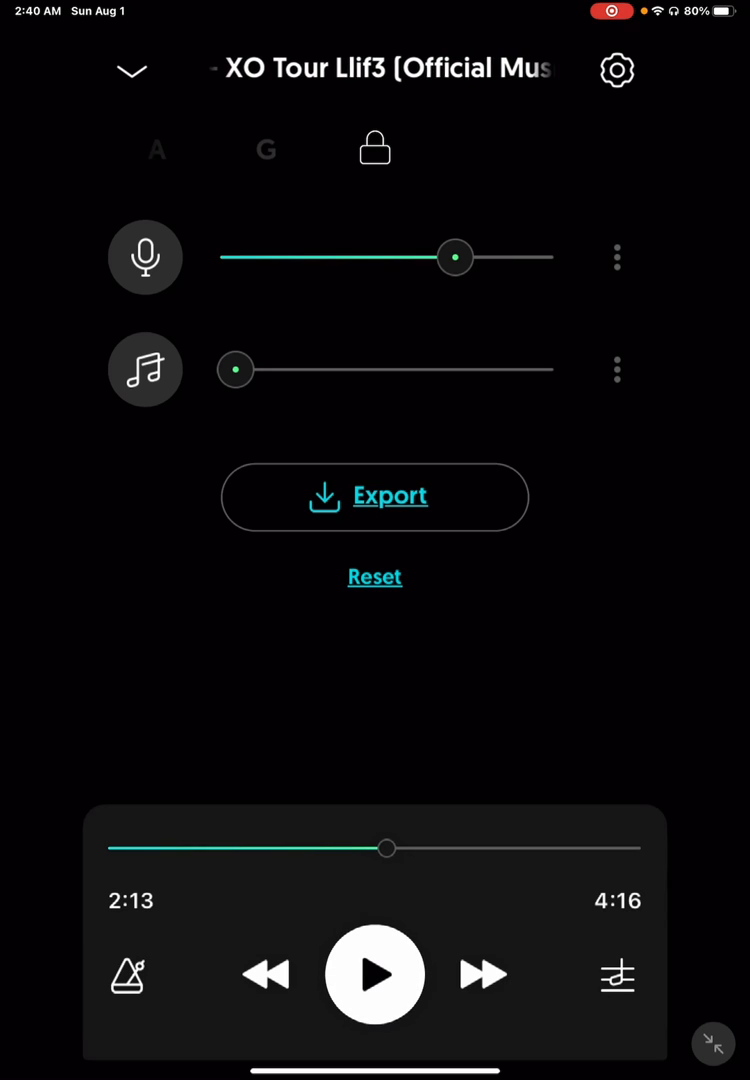